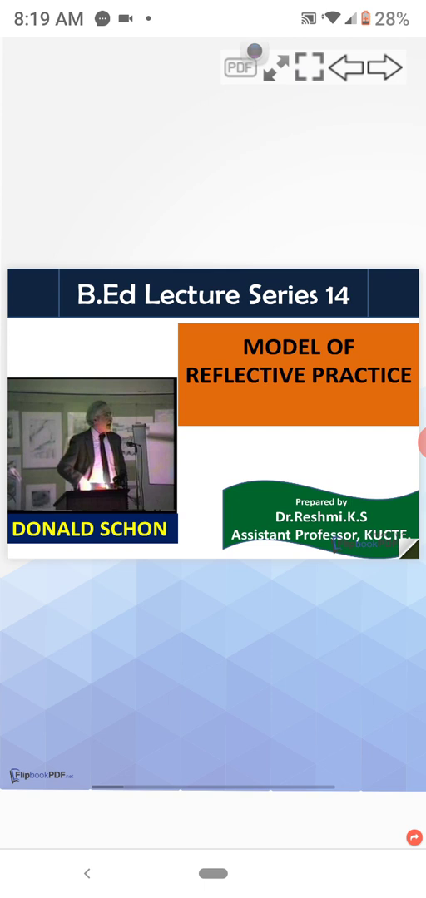
Step: Turn past the Model of Reflective Practice title slide to the John Dewey page
click(380, 67)
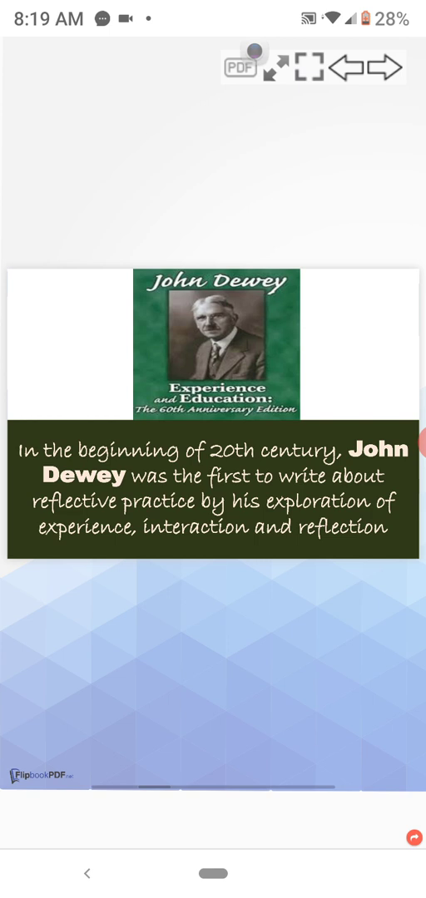
Step: Flip forward to the Reflection slide listing the What?, So what? and Now what? stages
click(379, 66)
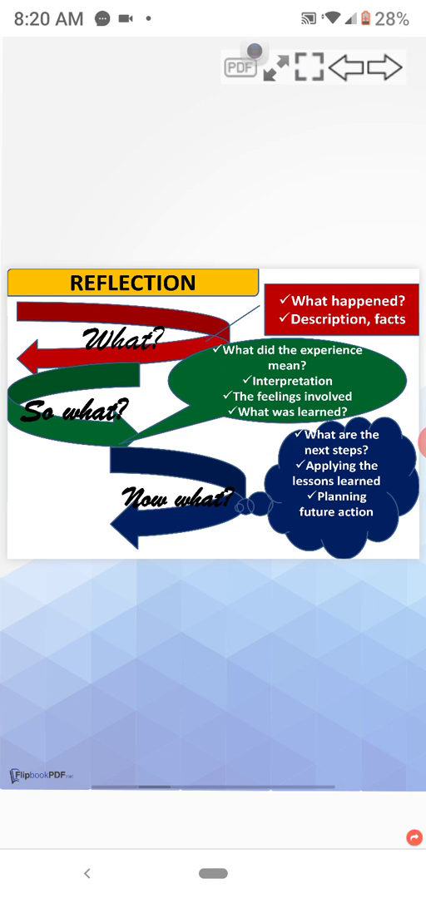
Step: Advance to Schon's slide contrasting reflection-in-action with reflection-on-action
click(386, 66)
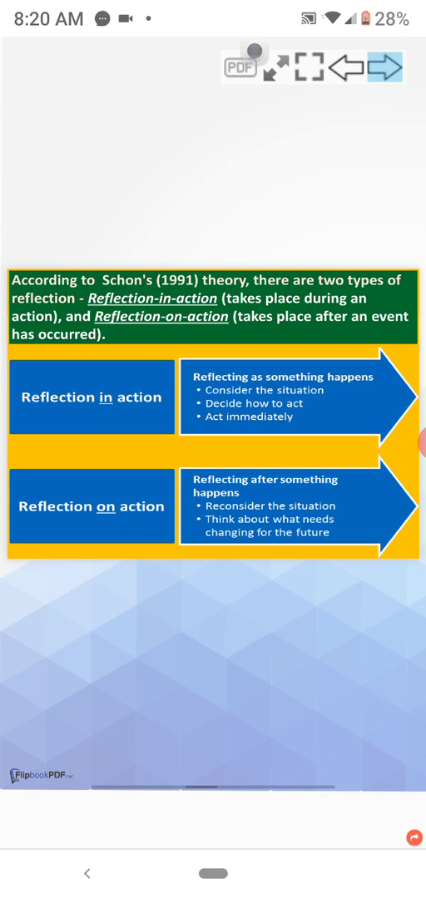
Step: Page through the reflection comparison to the Example of using Schon's model slide
click(385, 66)
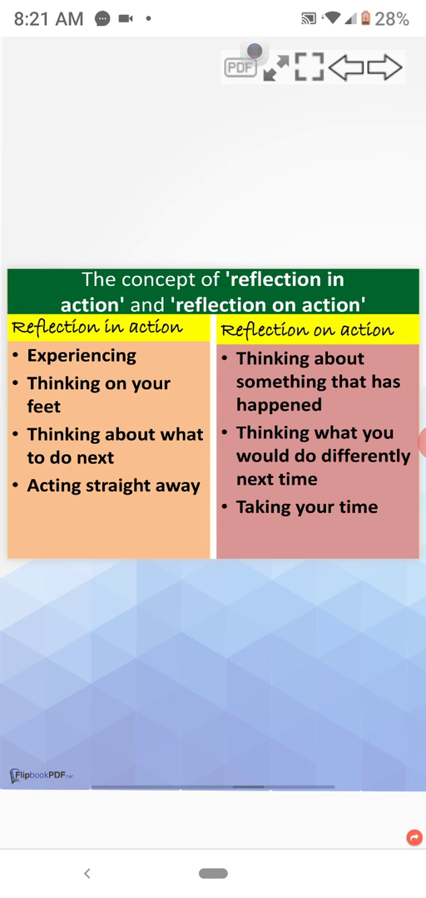
click(379, 66)
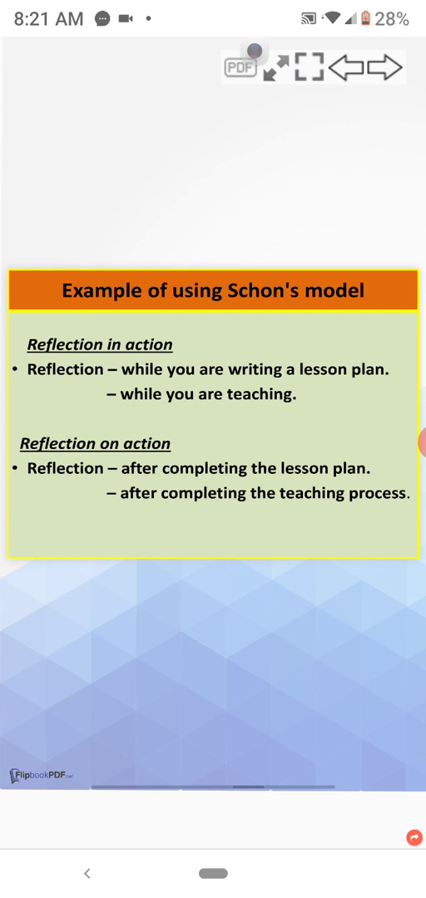
Step: Pass the Conclusion slide and reach the closing Thank You page
click(374, 67)
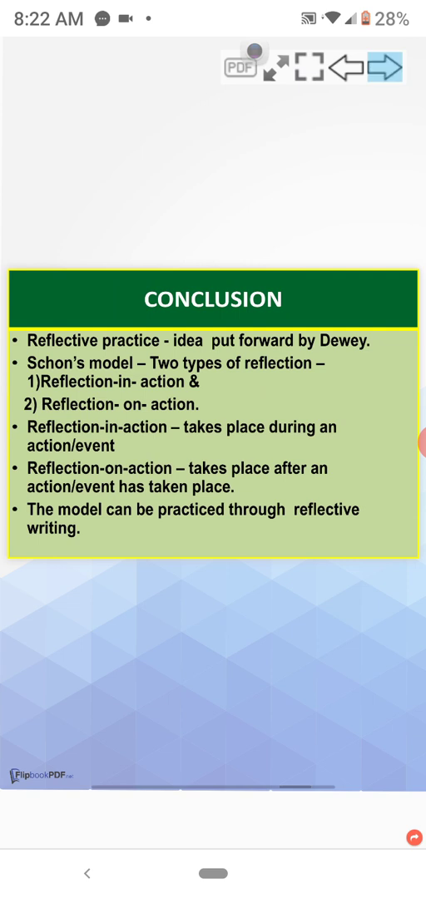
click(386, 70)
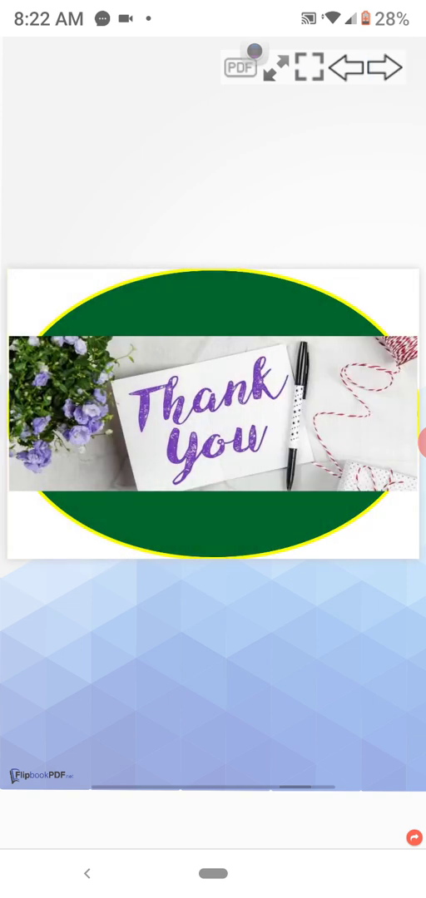